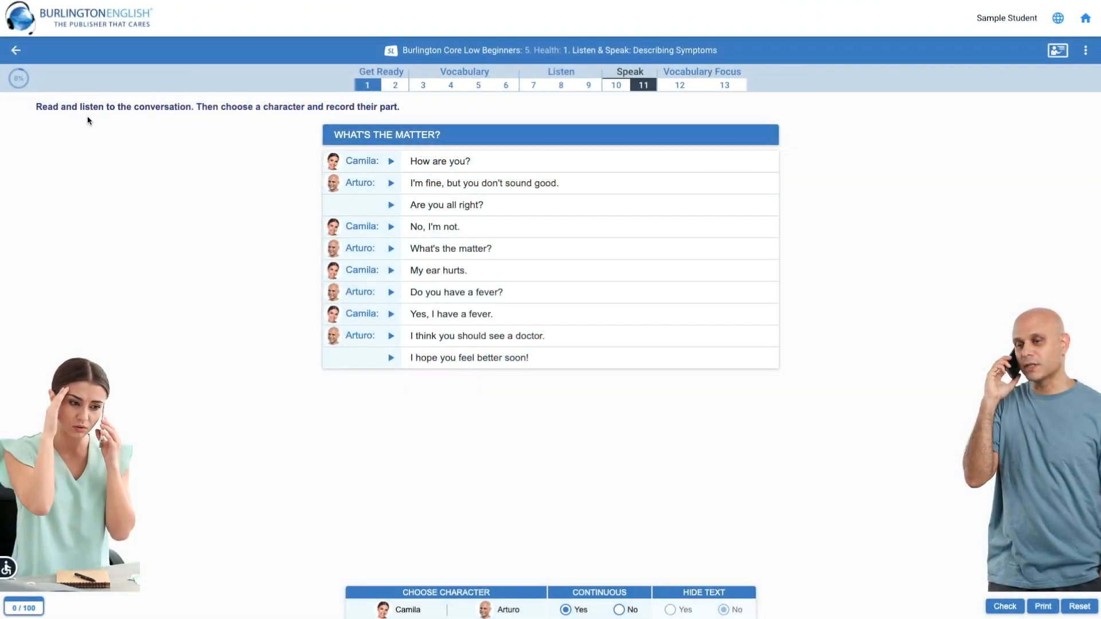
mouse_move(175, 120)
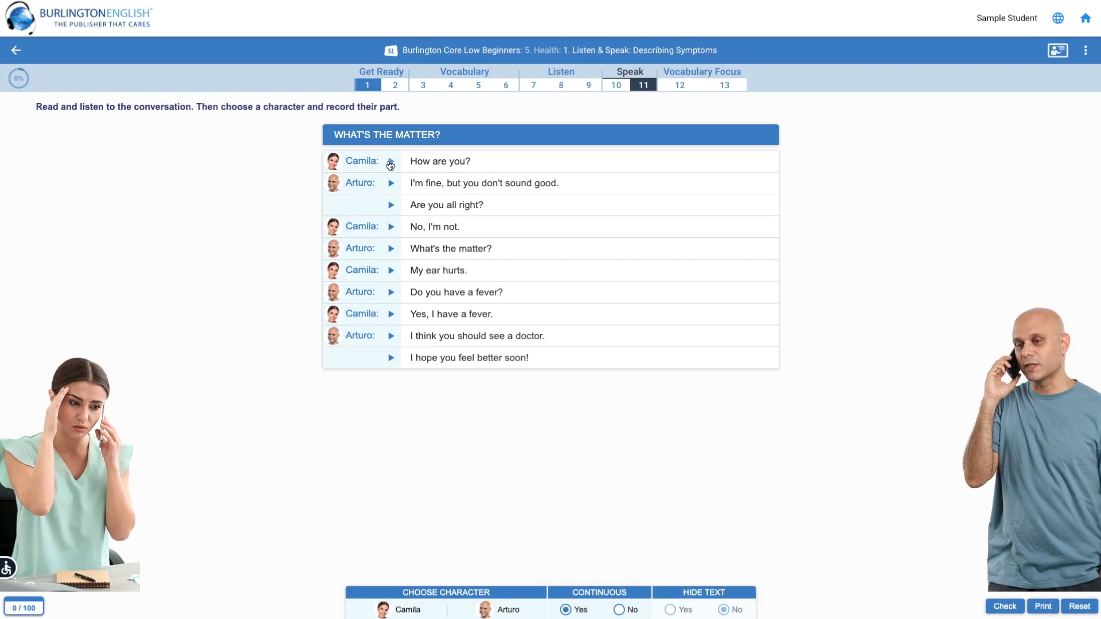
Play the What's the Matter? conversation continuously from Camila's first line to the end
left_click(391, 161)
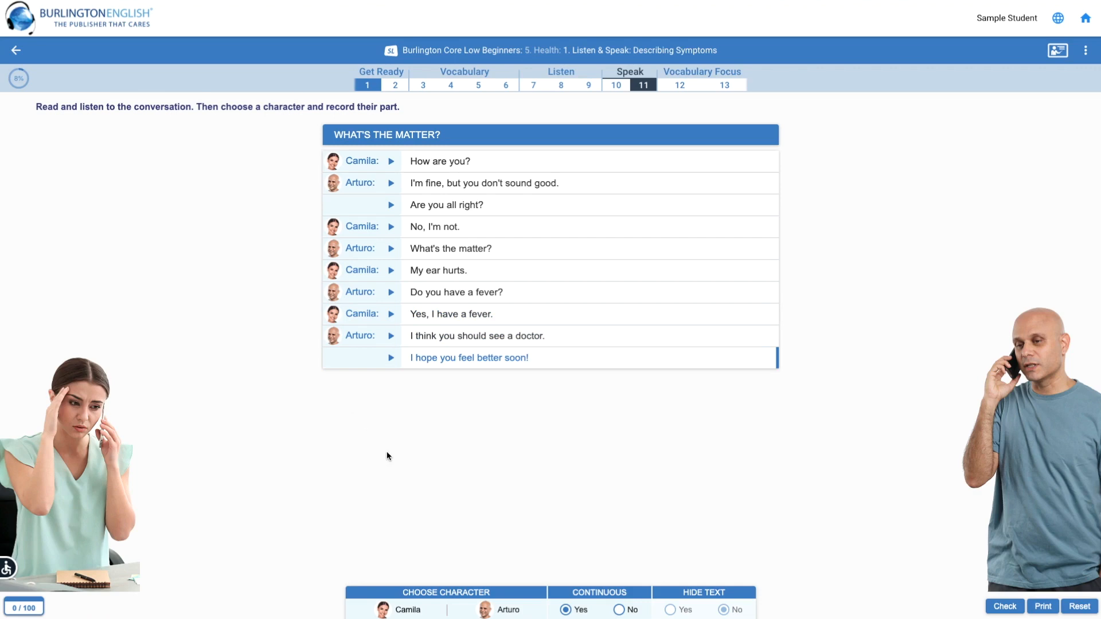
mouse_move(410, 524)
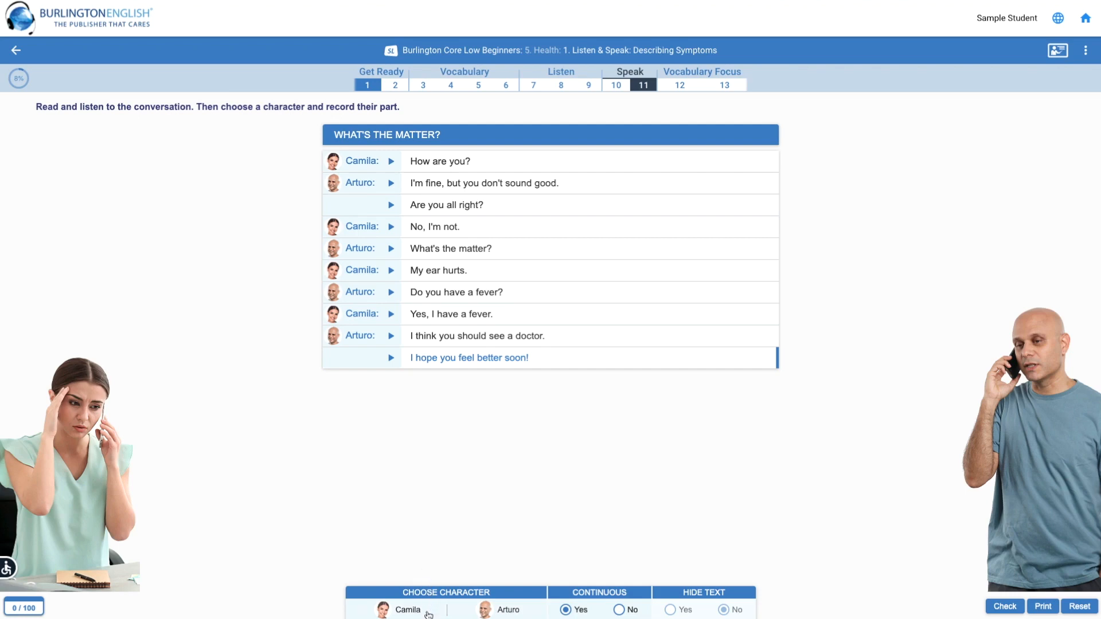
Choose Camila as the character and start recording her line 'How are you?'
left_click(382, 610)
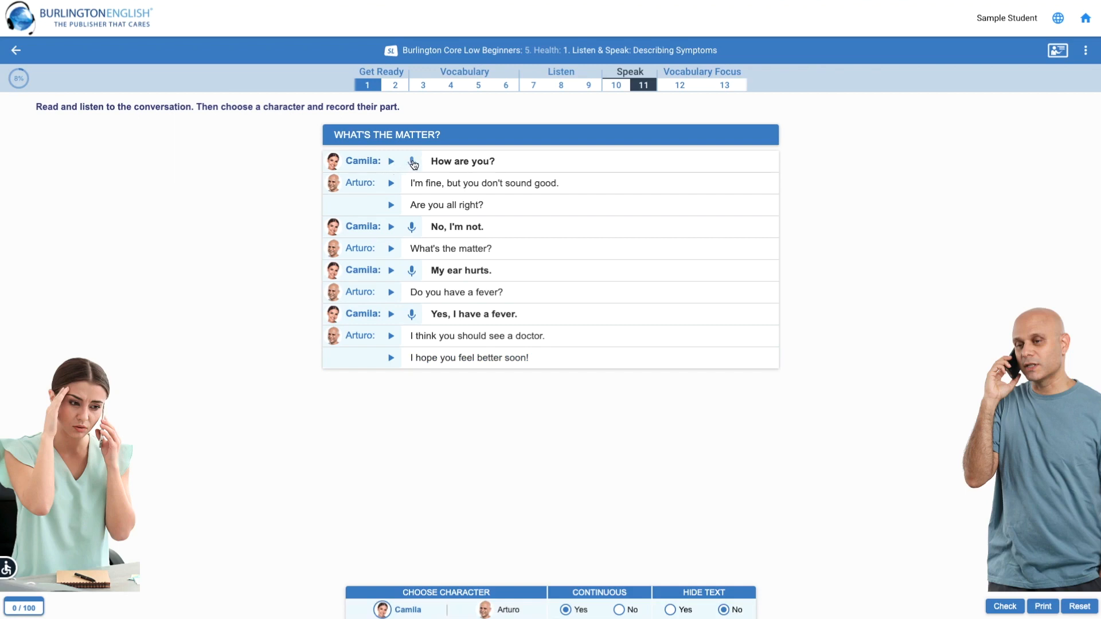
left_click(412, 161)
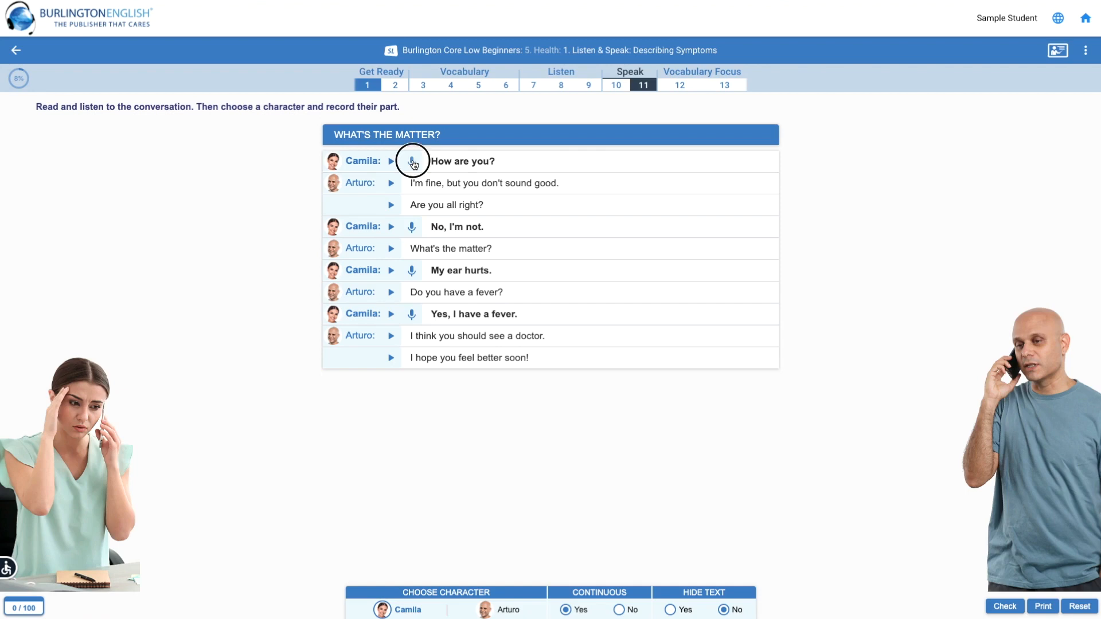
left_click(413, 160)
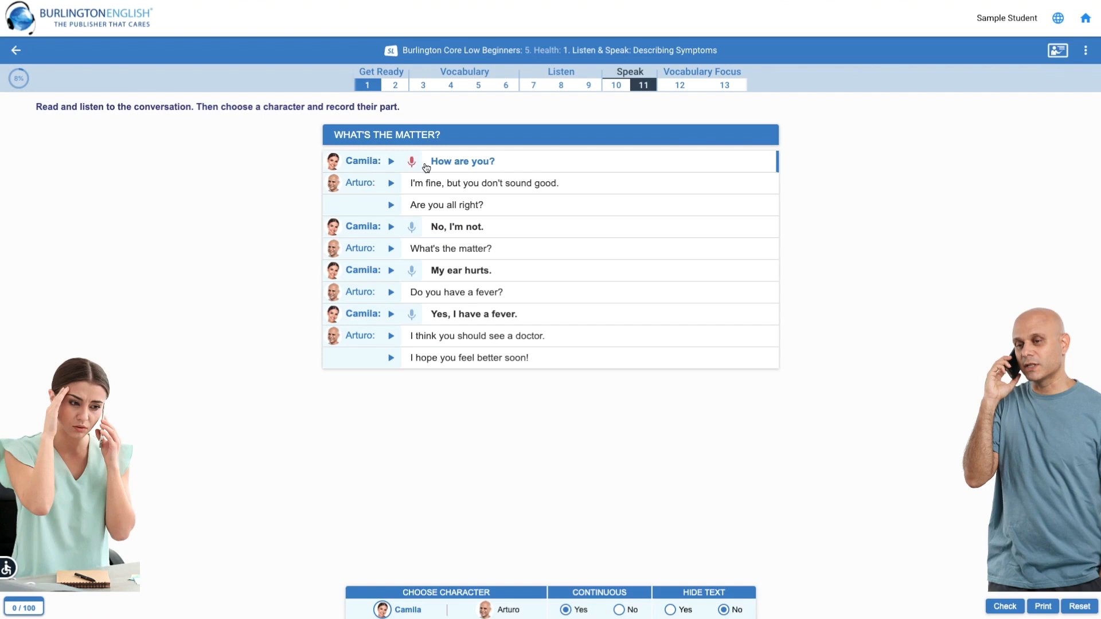
Re-record Camila's first line and play the conversation through with her recordings
left_click(412, 161)
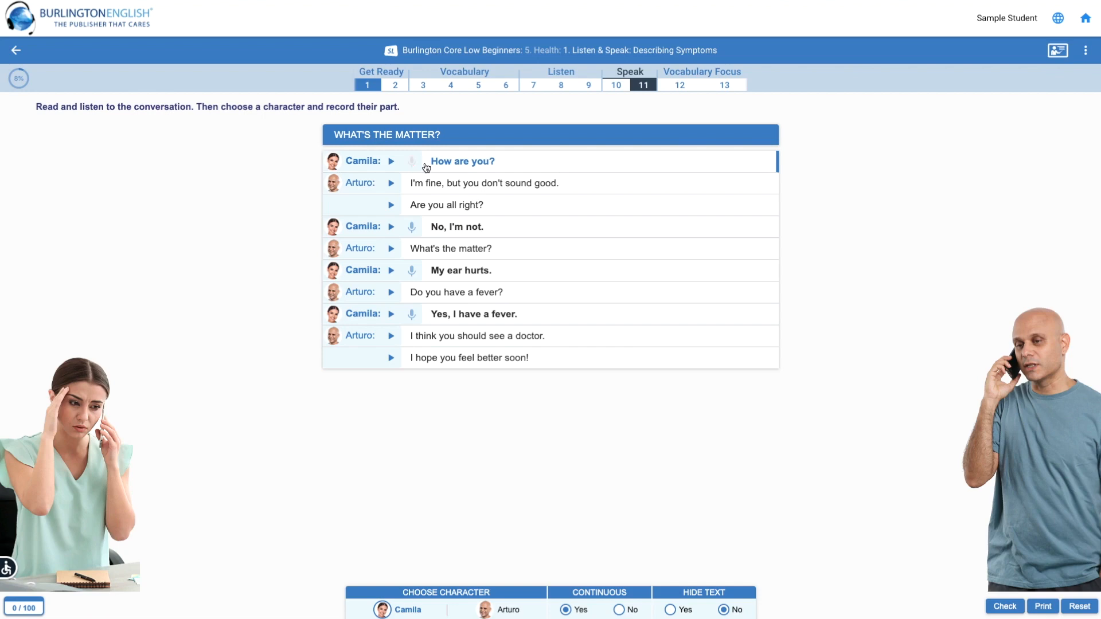
left_click(412, 162)
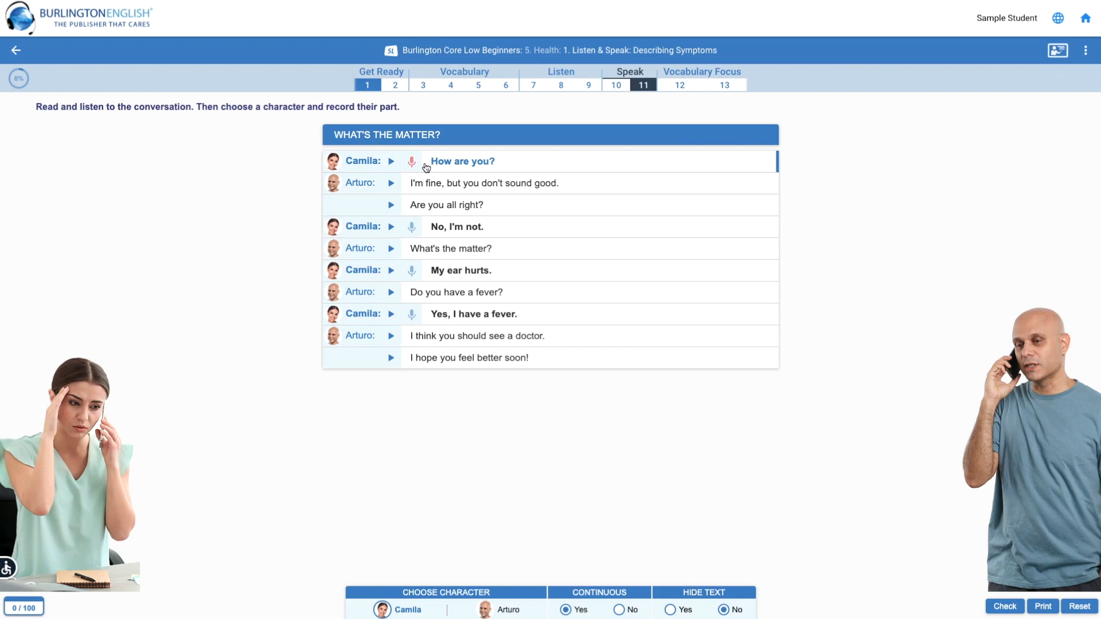
left_click(391, 161)
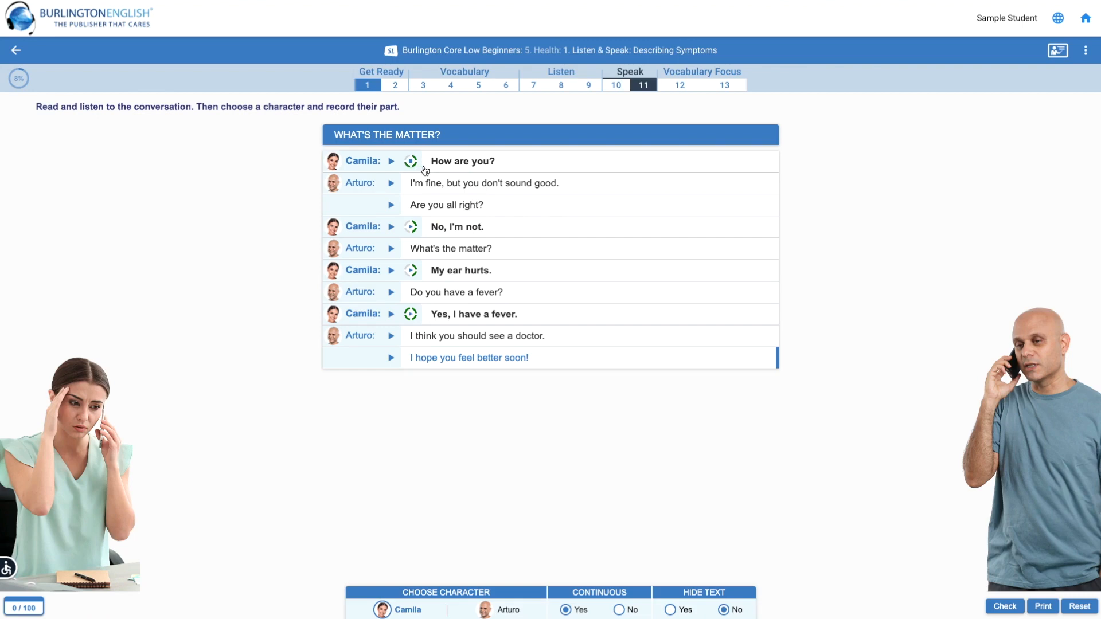
left_click(391, 182)
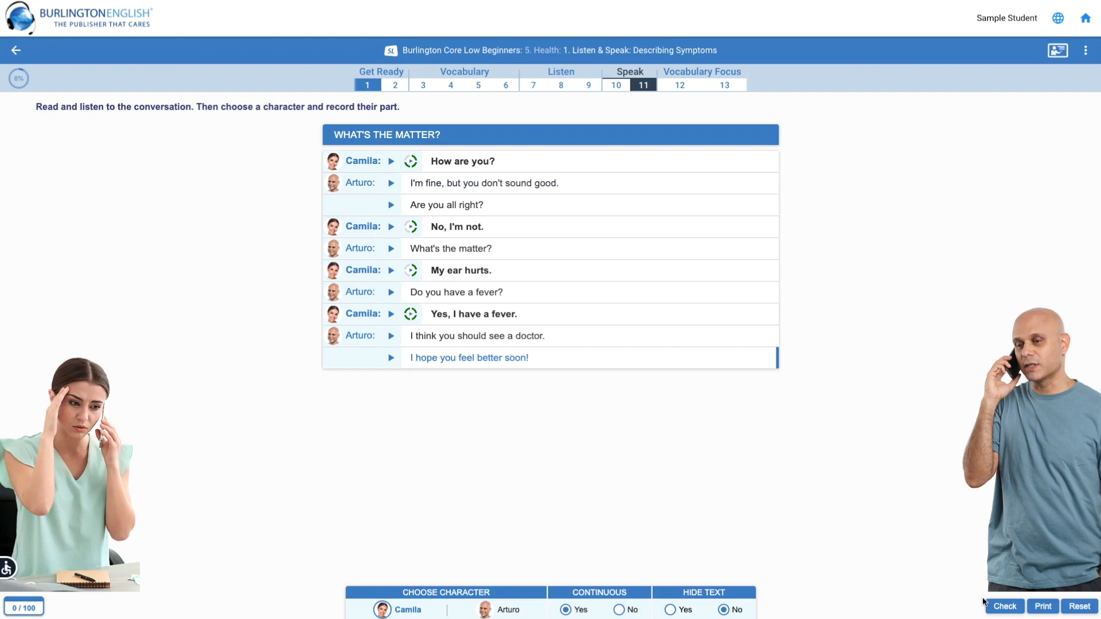
Check Camila's recordings for a 69/100 score, then reset to clear them
left_click(1003, 607)
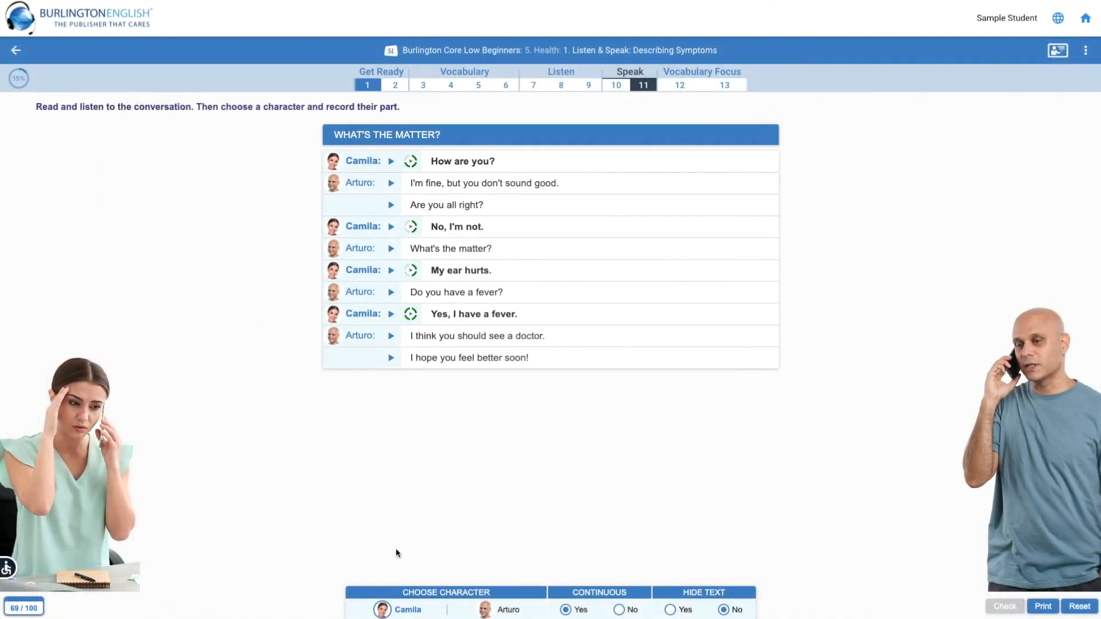
mouse_move(938, 553)
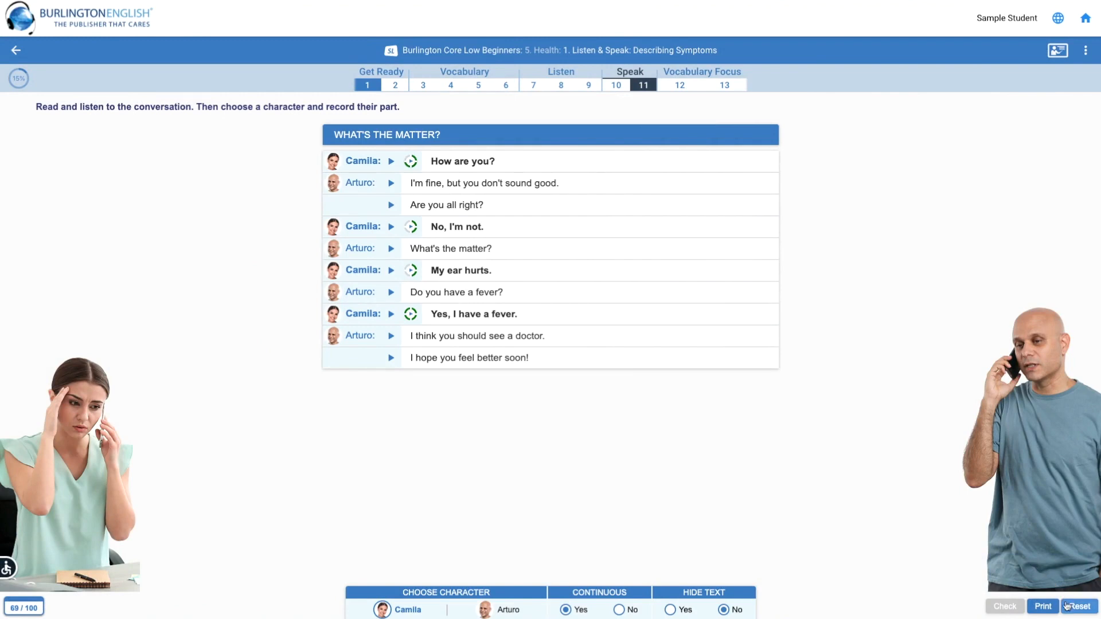
left_click(1078, 606)
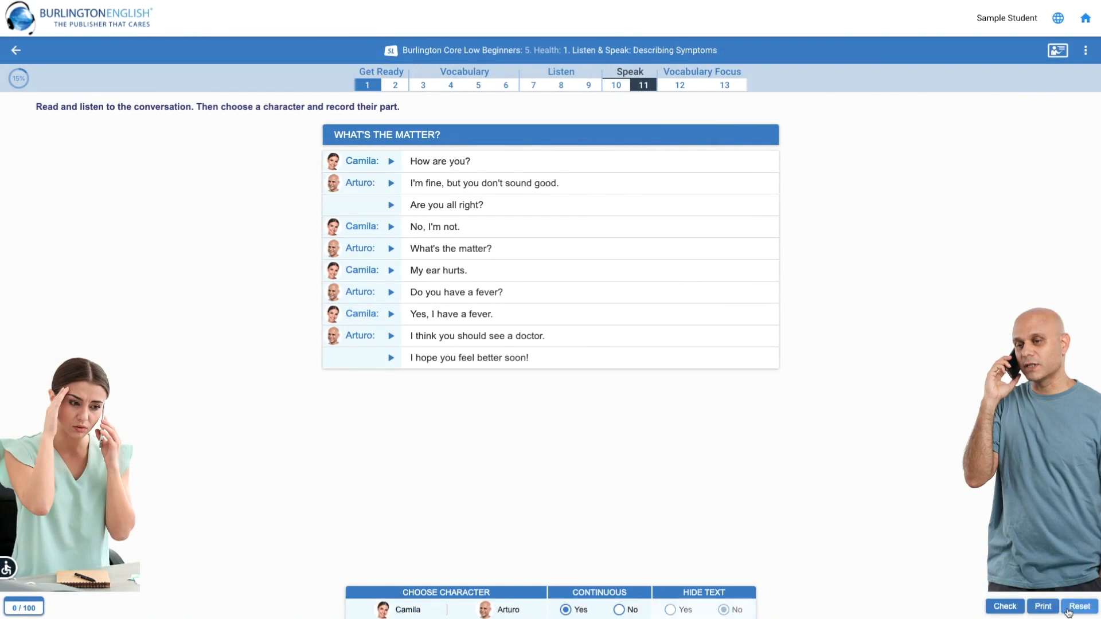
mouse_move(868, 542)
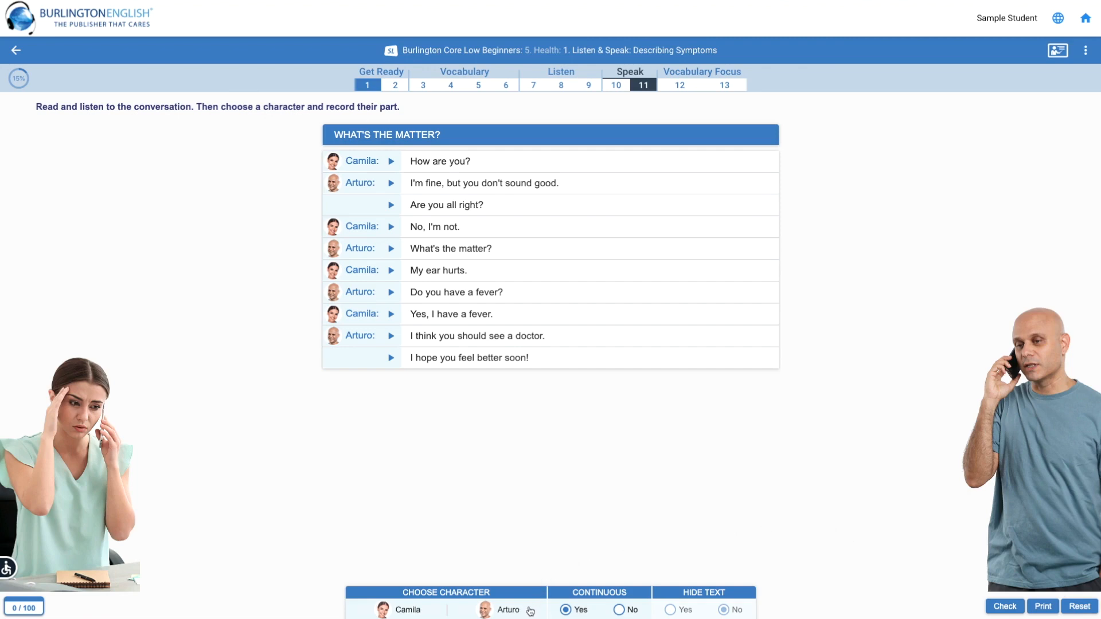
Choose Arturo as the character, setting up his six lines for recording
left_click(507, 610)
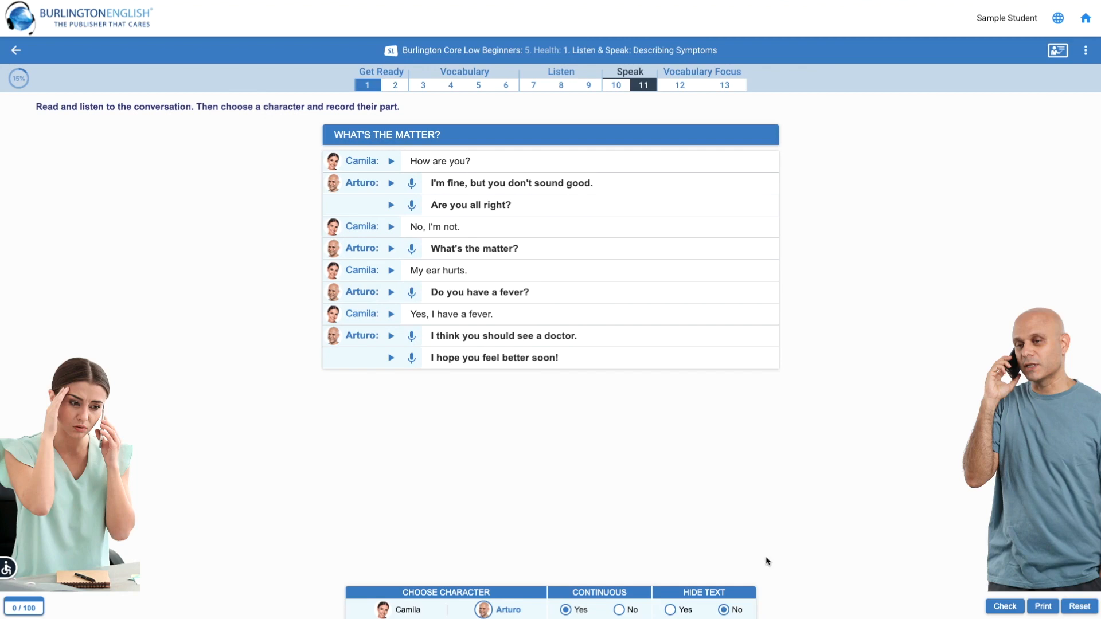
mouse_move(1080, 597)
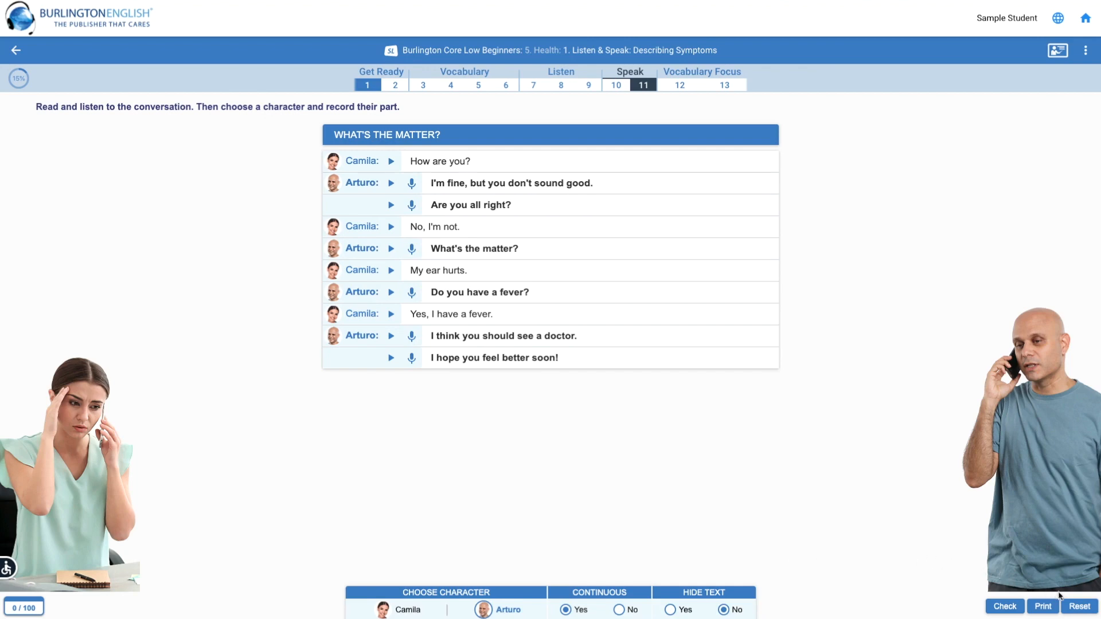